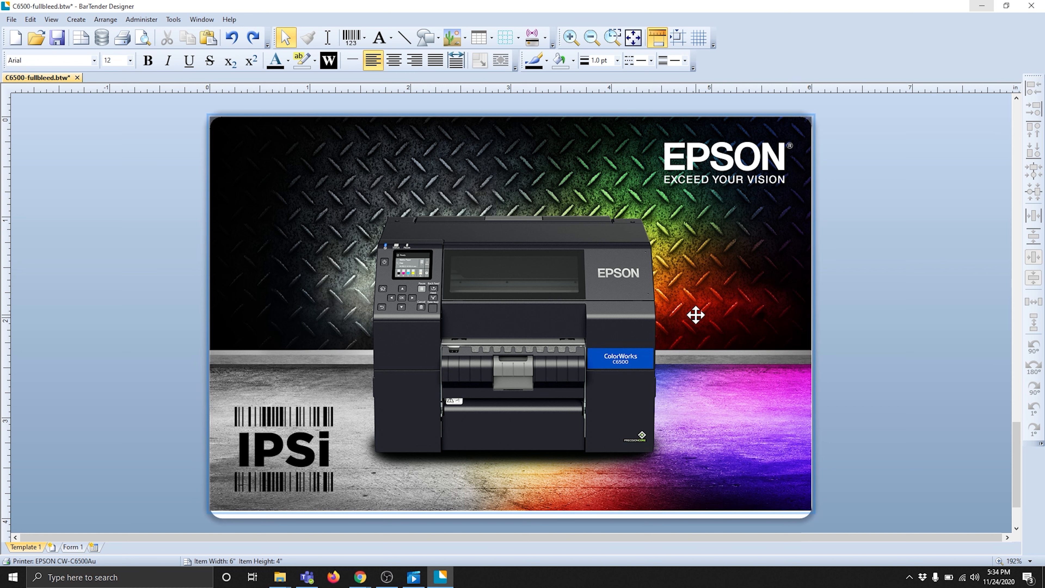
{"action": "mouse_move", "coordinate": [777, 497]}
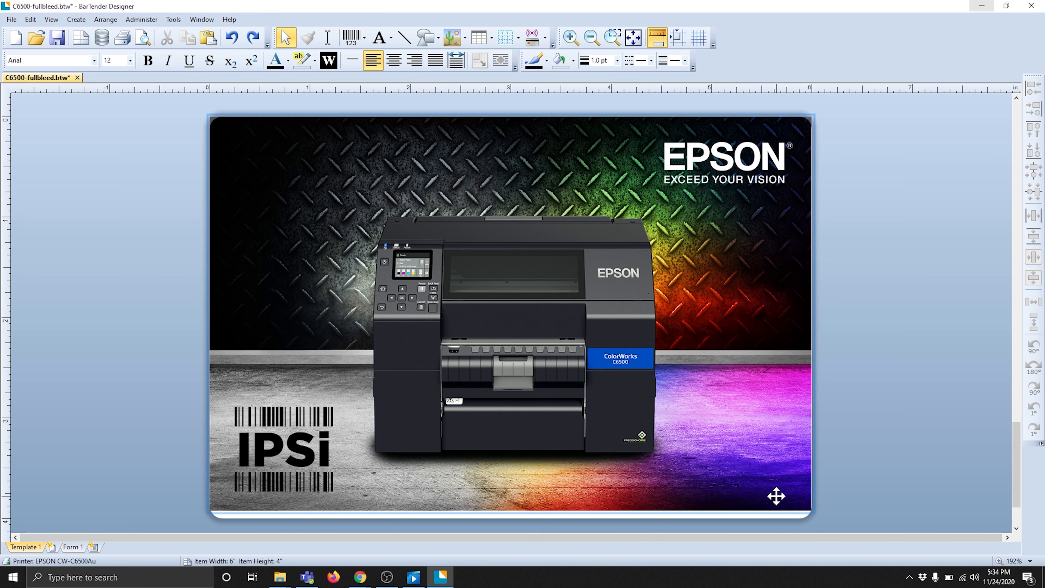
Stretch the Epson background picture past the label's right and bottom edges.
{"action": "left_click", "coordinate": [509, 314]}
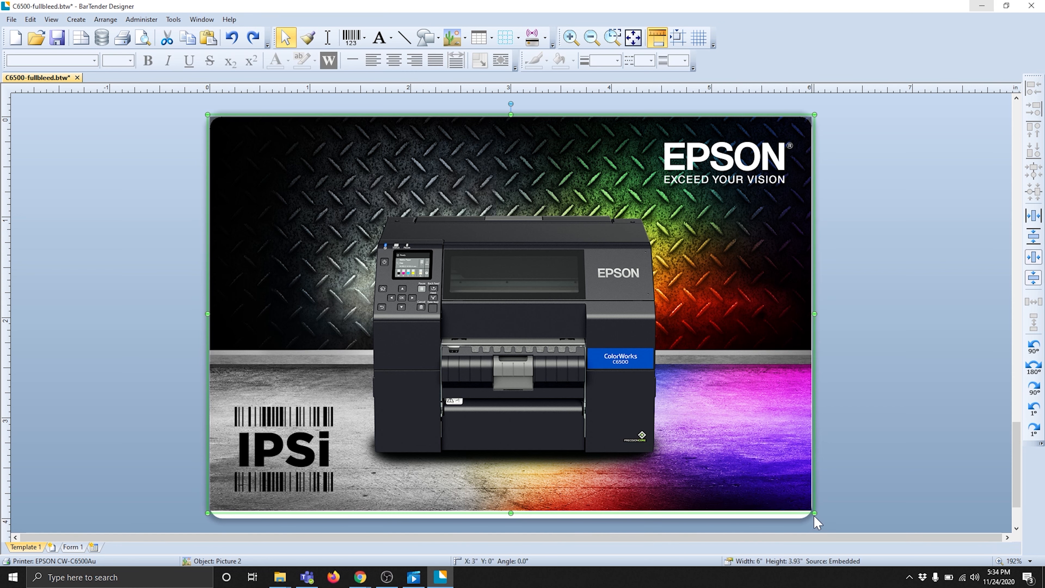
{"action": "left_click_drag", "start_coordinate": [813, 513], "coordinate": [837, 524]}
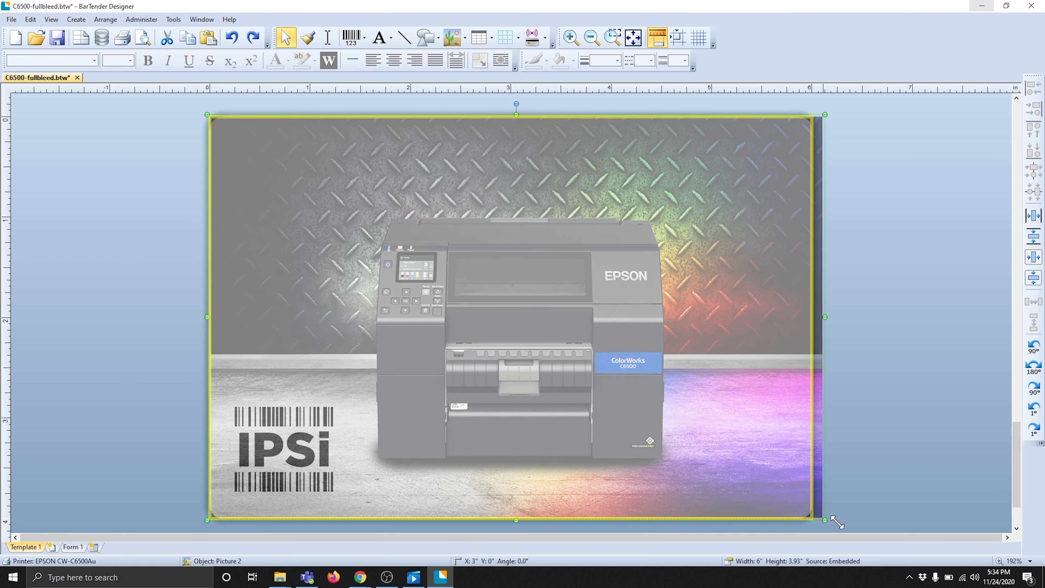
{"action": "left_click_drag", "start_coordinate": [824, 518], "coordinate": [831, 523]}
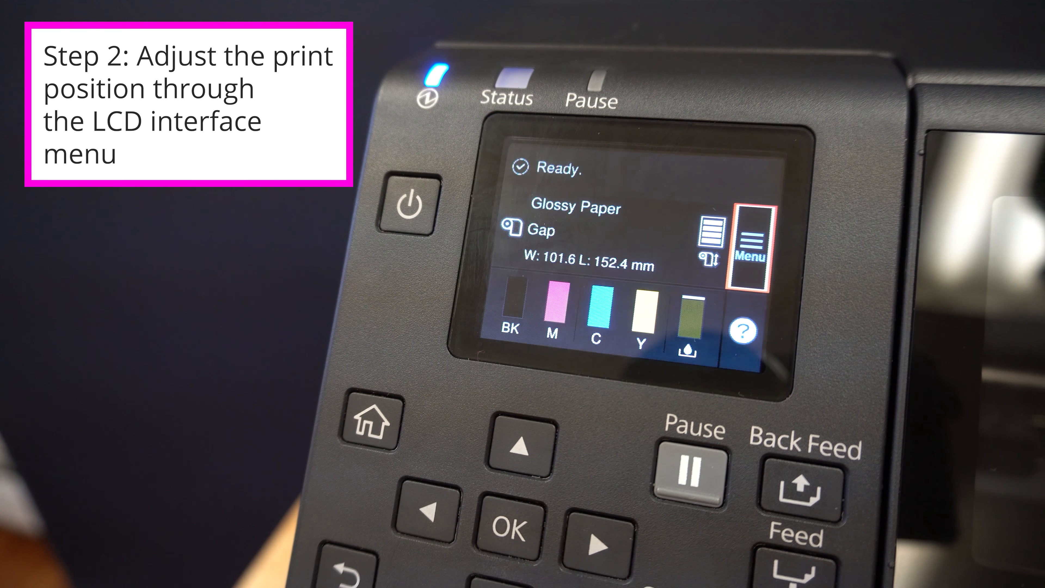
Reach Print Position Adjustment under Media Setting on the printer's LCD menu.
{"action": "left_click", "coordinate": [511, 527]}
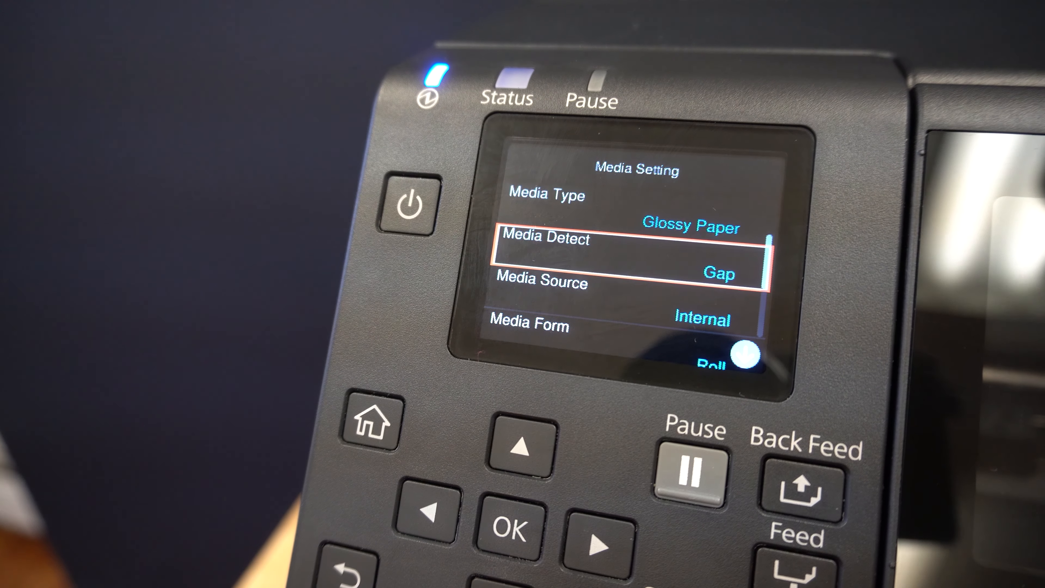
{"action": "left_click", "coordinate": [522, 446]}
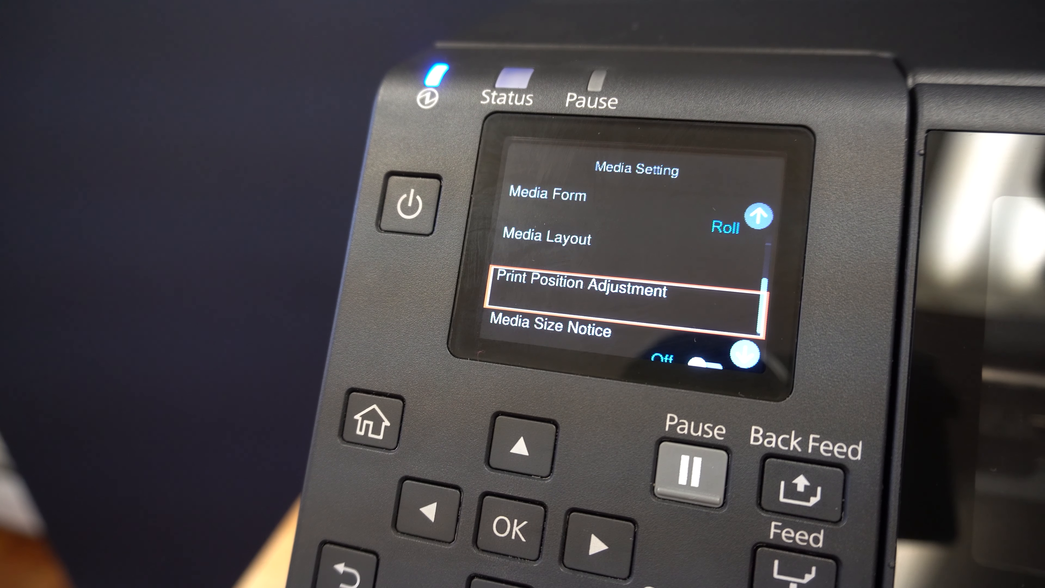
{"action": "left_click", "coordinate": [511, 532]}
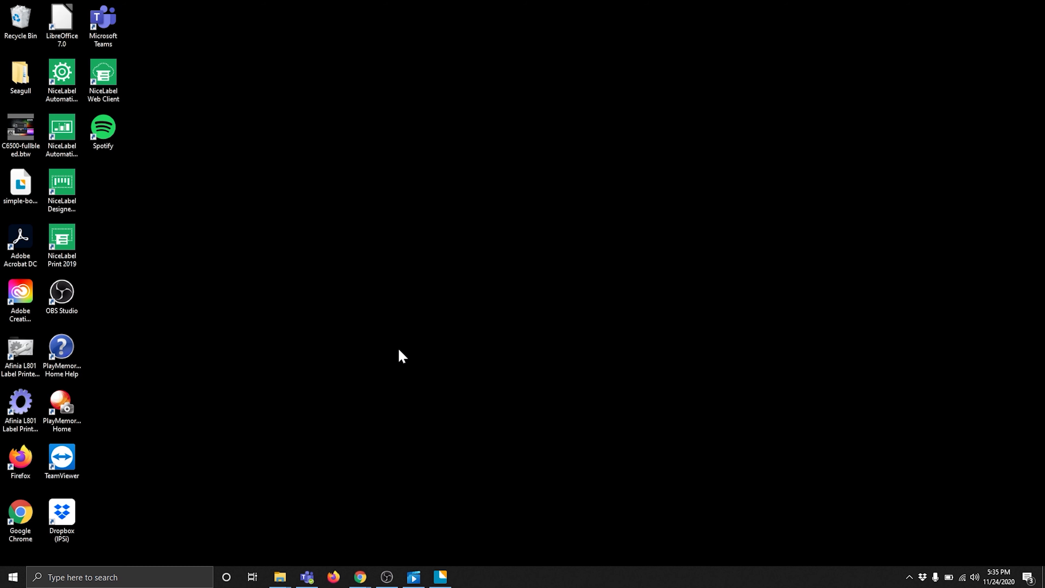
{"action": "mouse_move", "coordinate": [338, 372]}
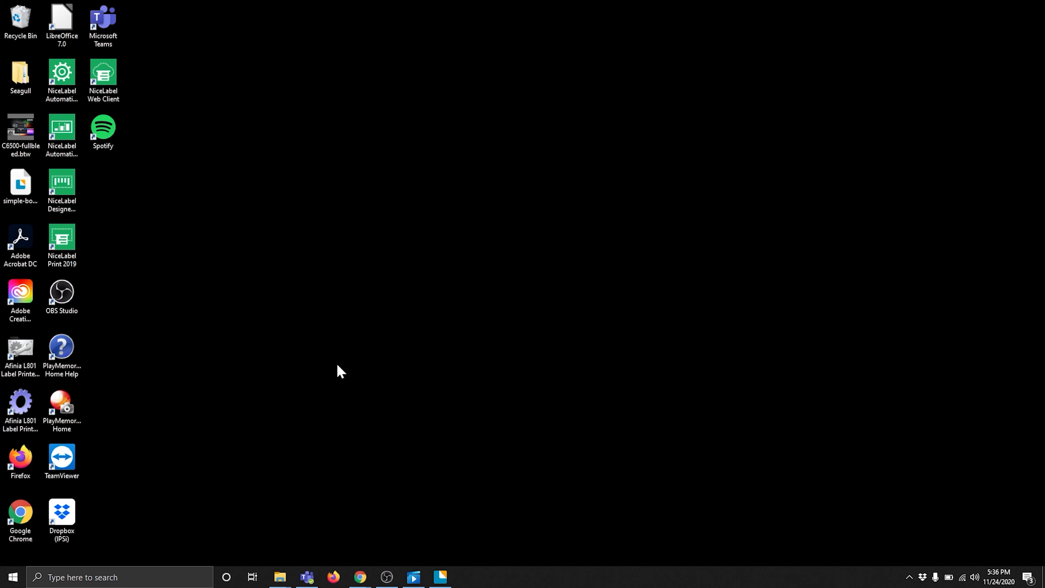
Search the Start menu for 'c650' to find the CW-C6500 PrinterSetting utility.
{"action": "left_click", "coordinate": [13, 576]}
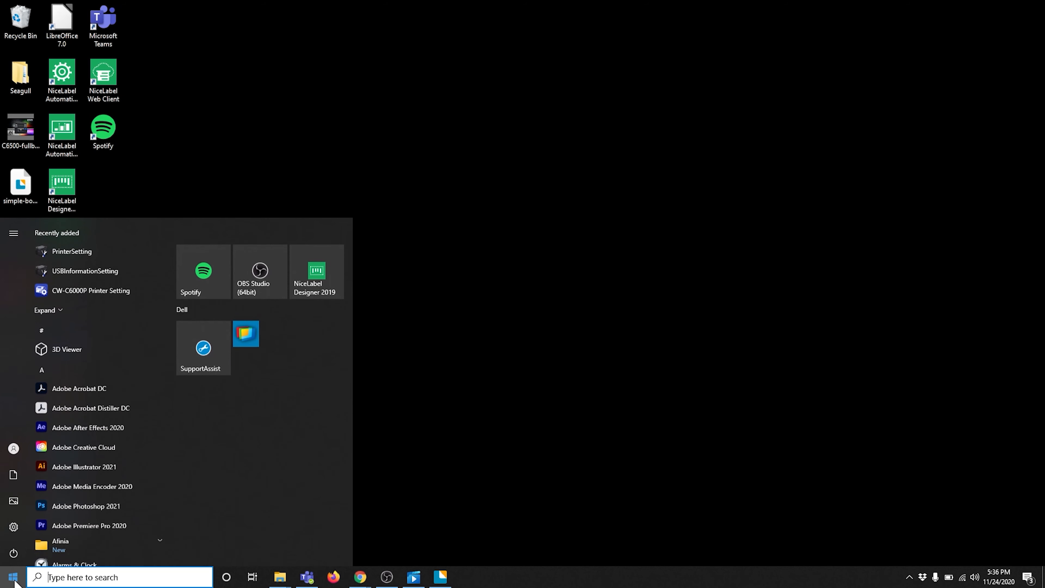
{"action": "type", "text": "c650"}
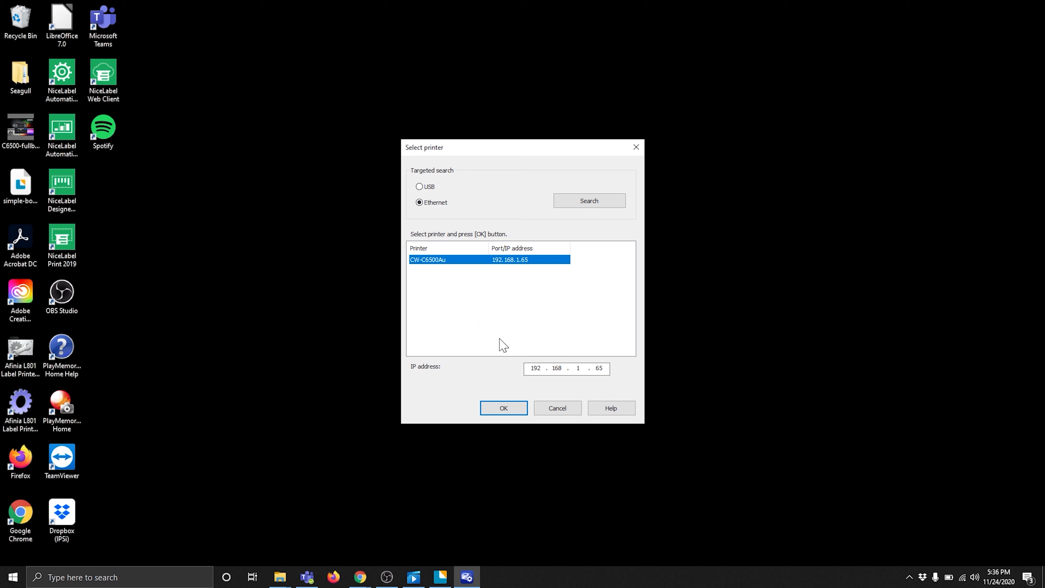
{"action": "mouse_move", "coordinate": [537, 326]}
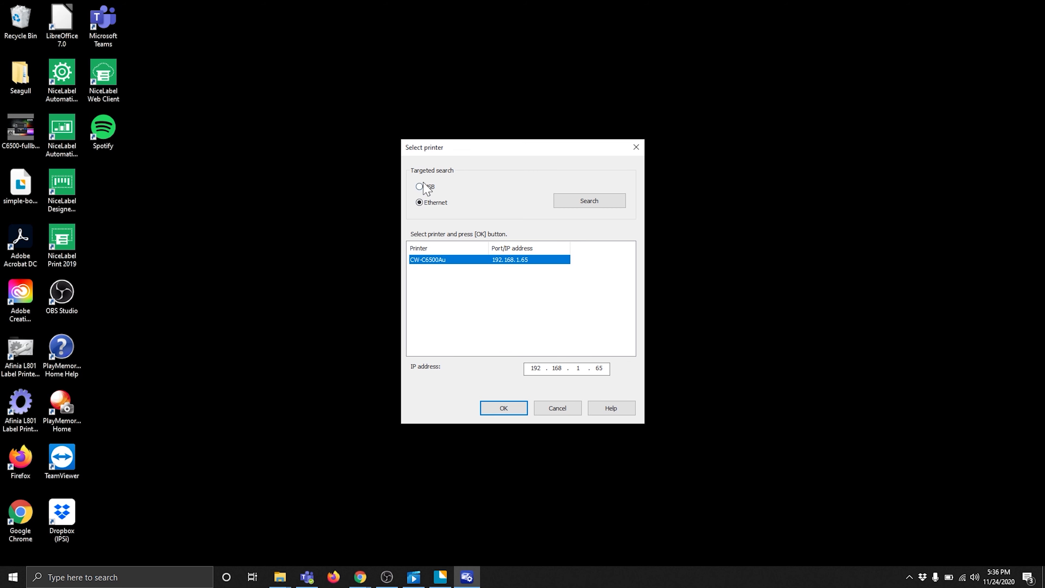
Search over Ethernet and connect to the CW-C6500Au printer at 192.168.1.65.
{"action": "left_click", "coordinate": [419, 187]}
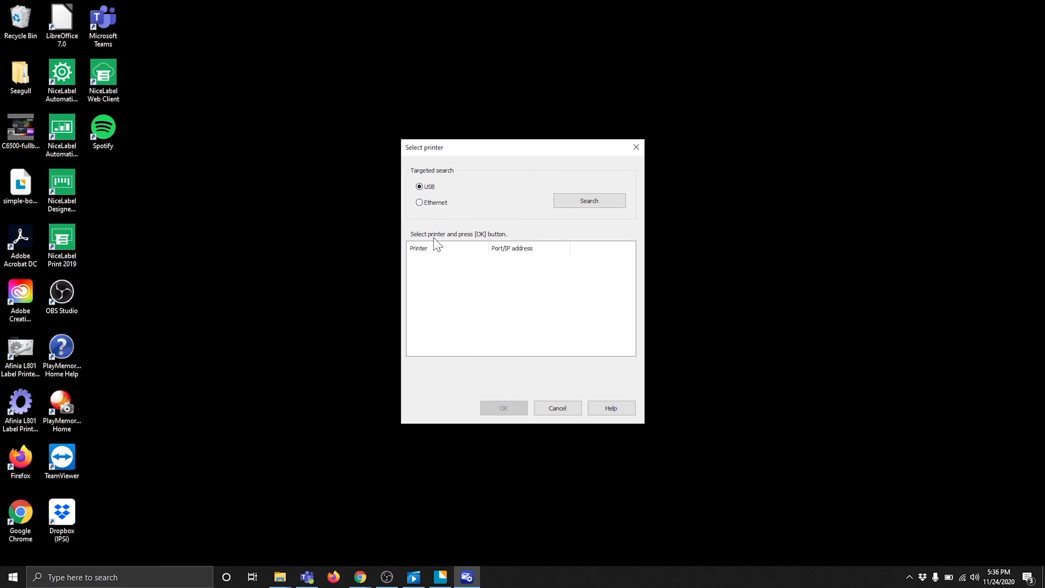
{"action": "mouse_move", "coordinate": [430, 215]}
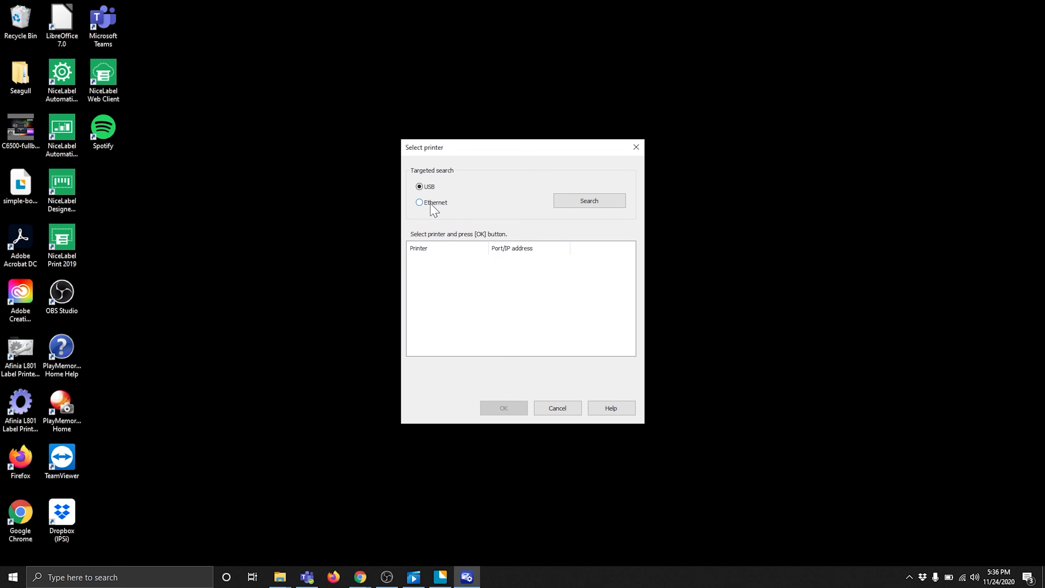
{"action": "left_click", "coordinate": [419, 203]}
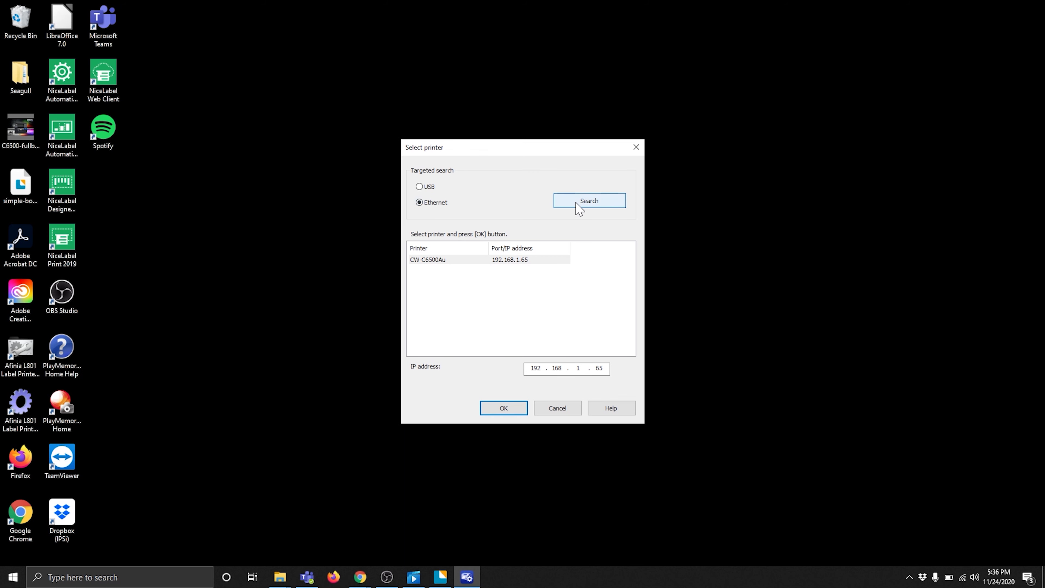
{"action": "left_click", "coordinate": [497, 259]}
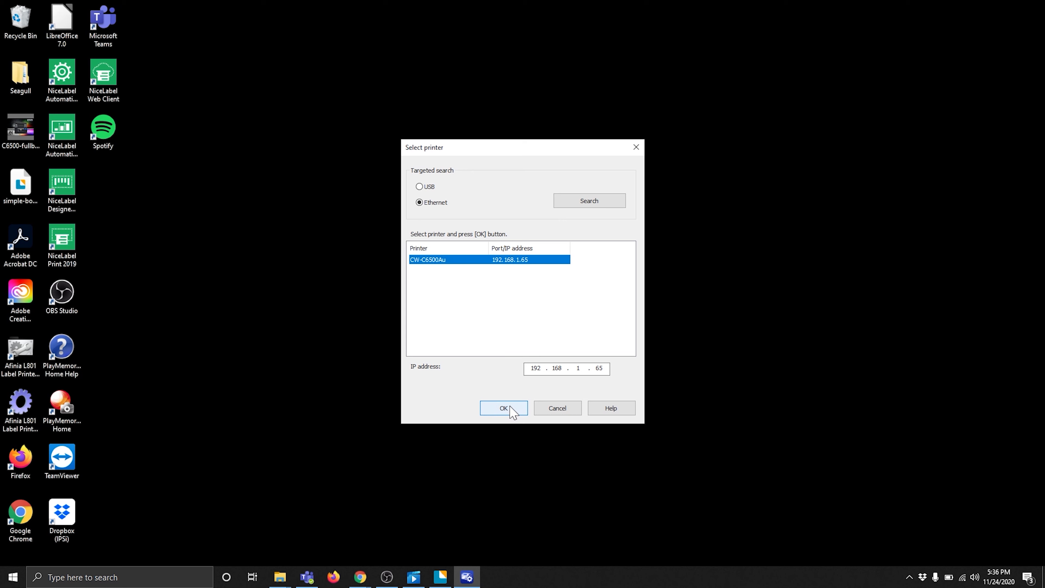
{"action": "left_click", "coordinate": [504, 408]}
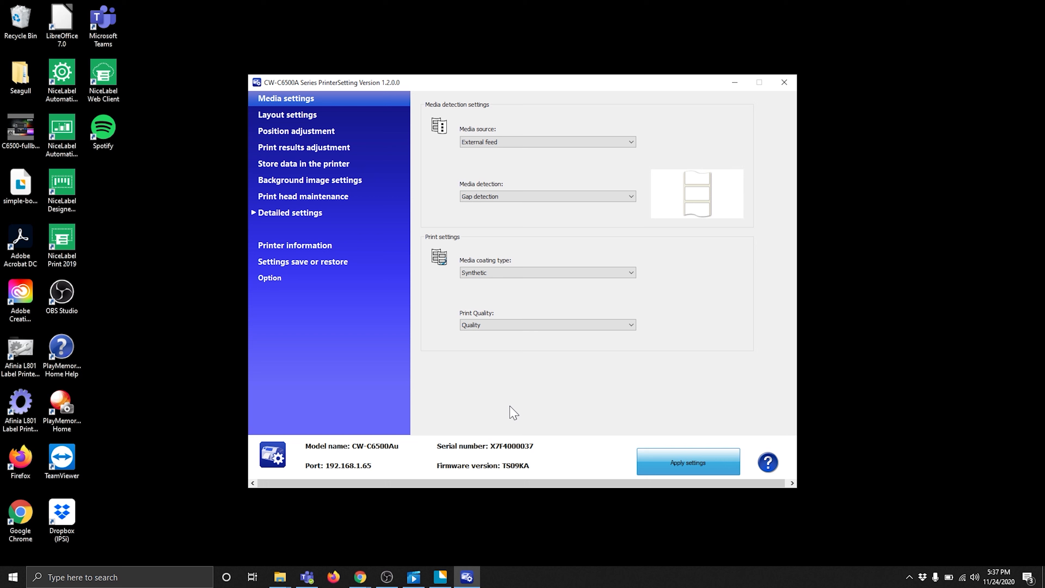
{"action": "mouse_move", "coordinate": [504, 415]}
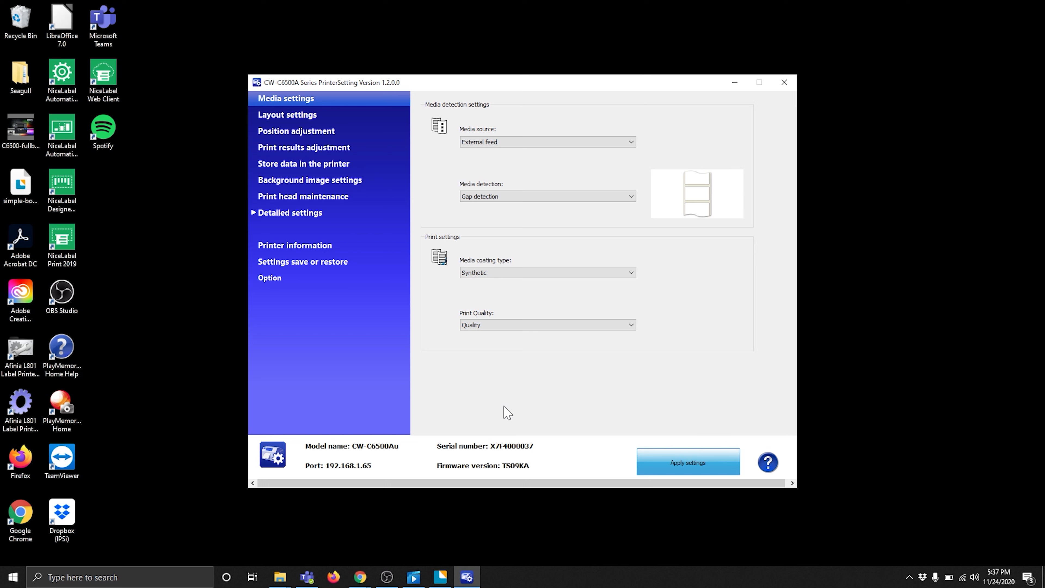
{"action": "mouse_move", "coordinate": [318, 147]}
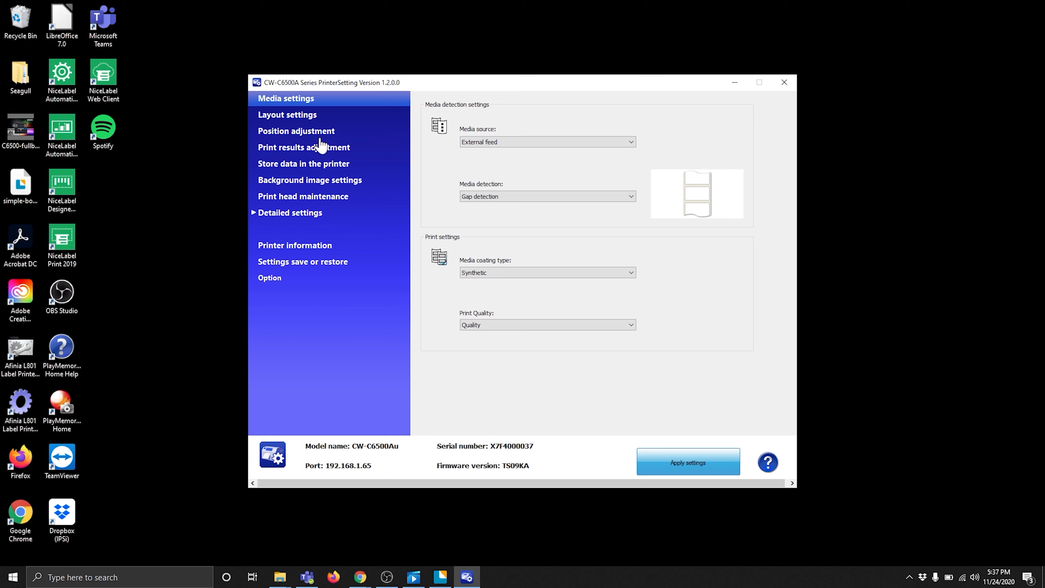
Show the Position adjustment page with print start and cut position options.
{"action": "left_click", "coordinate": [296, 131]}
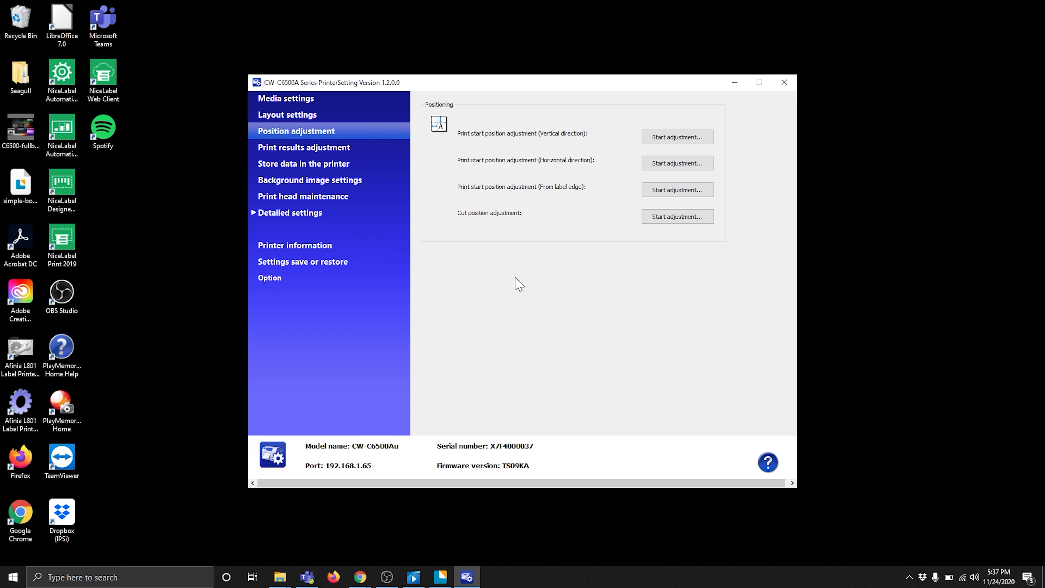
{"action": "mouse_move", "coordinate": [569, 228]}
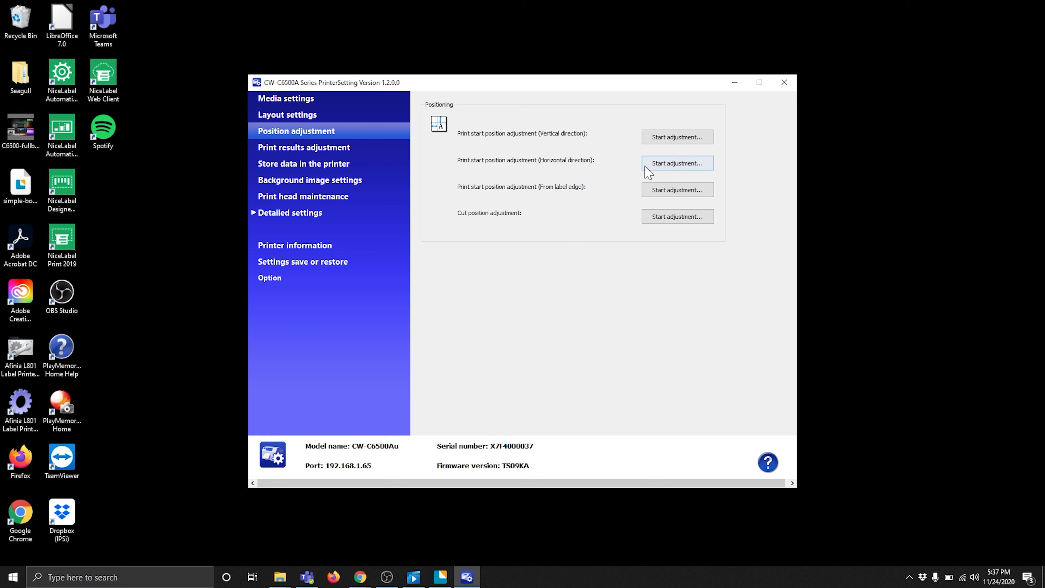
{"action": "mouse_move", "coordinate": [655, 174]}
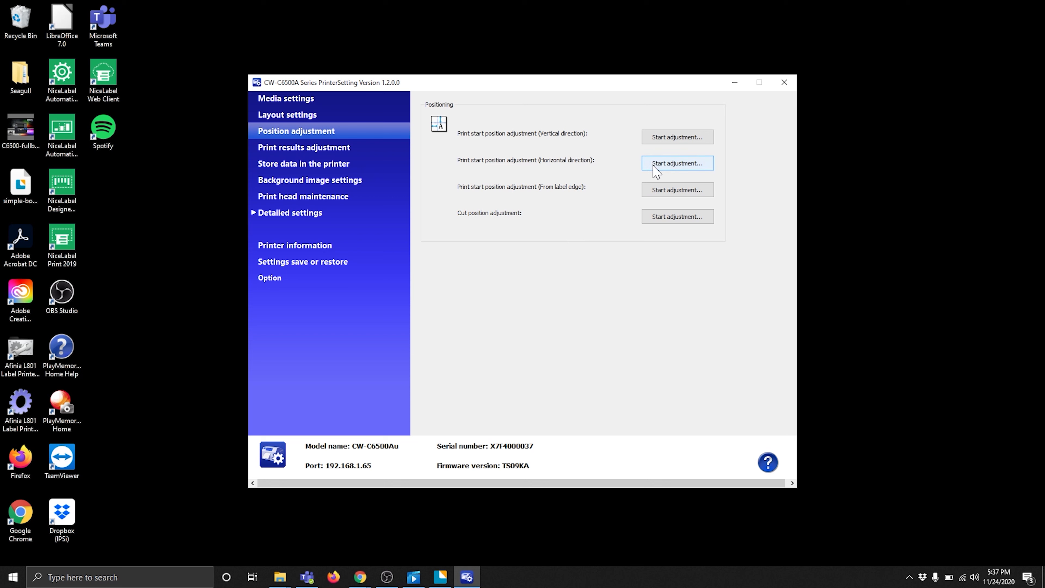
Apply a horizontal print start adjustment of 0.5 mm and acknowledge success.
{"action": "left_click", "coordinate": [678, 163]}
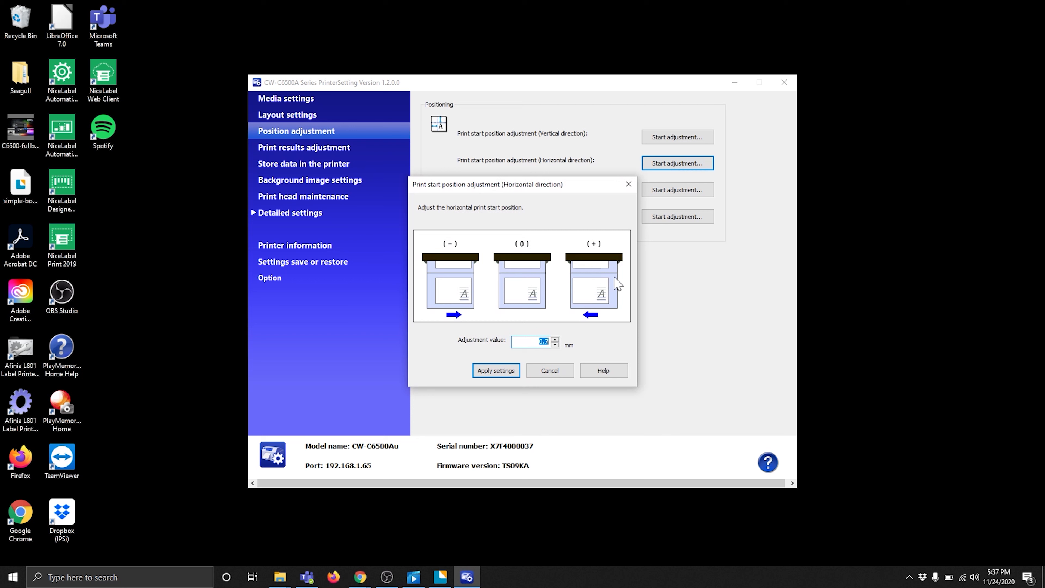
{"action": "mouse_move", "coordinate": [477, 334]}
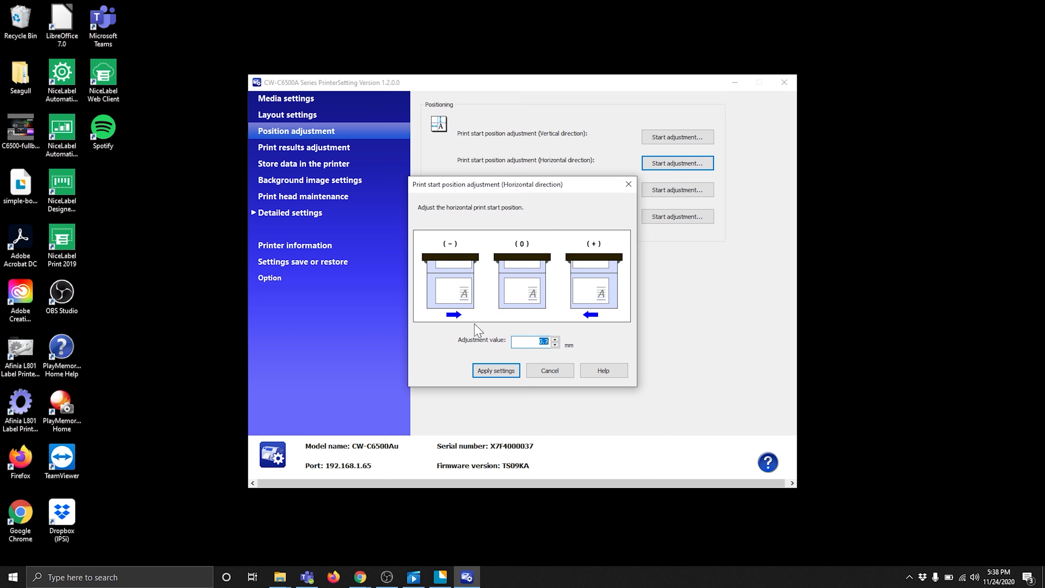
{"action": "mouse_move", "coordinate": [582, 349]}
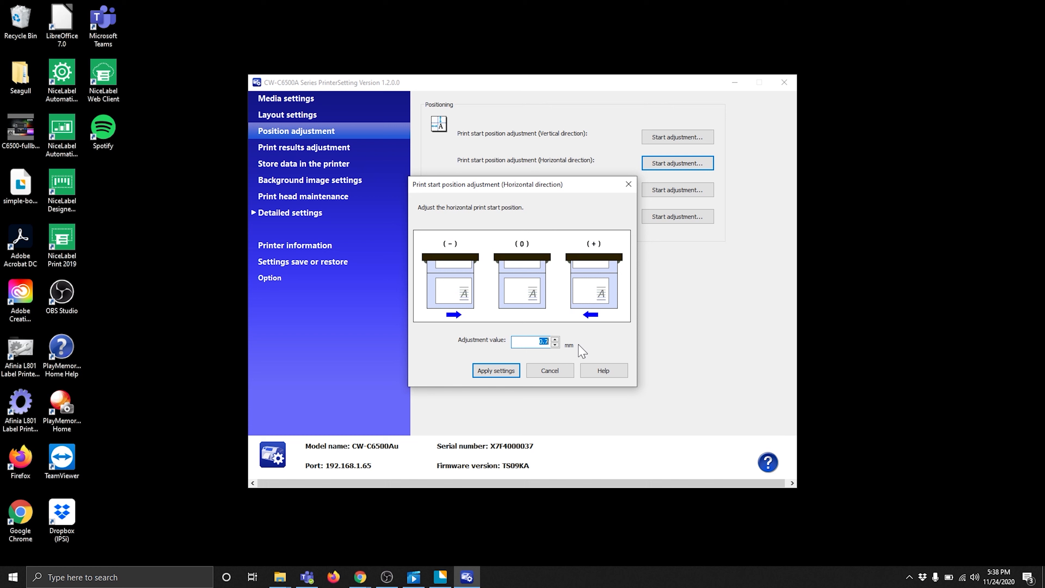
{"action": "mouse_move", "coordinate": [583, 342]}
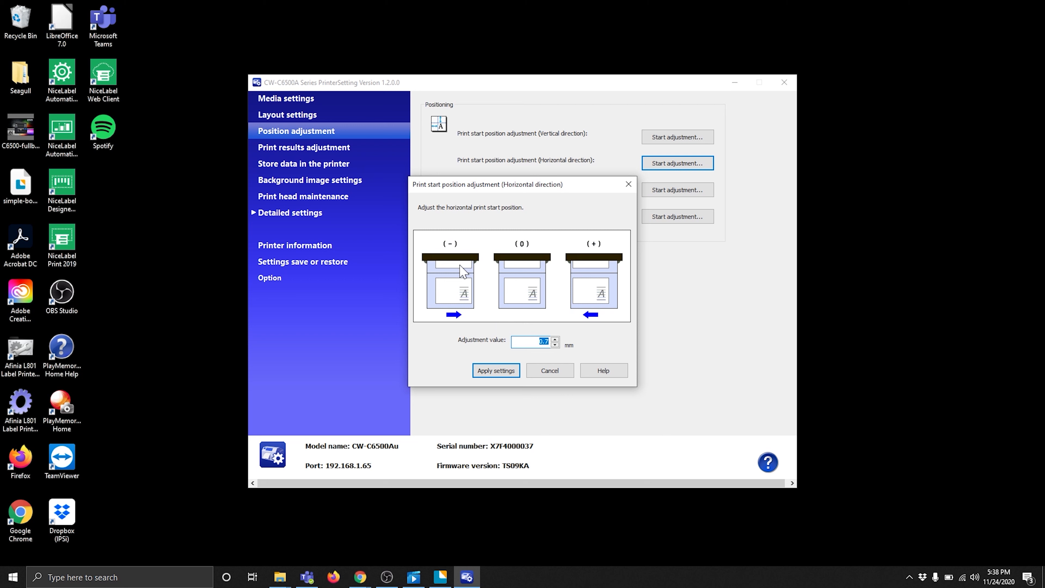
{"action": "mouse_move", "coordinate": [566, 366]}
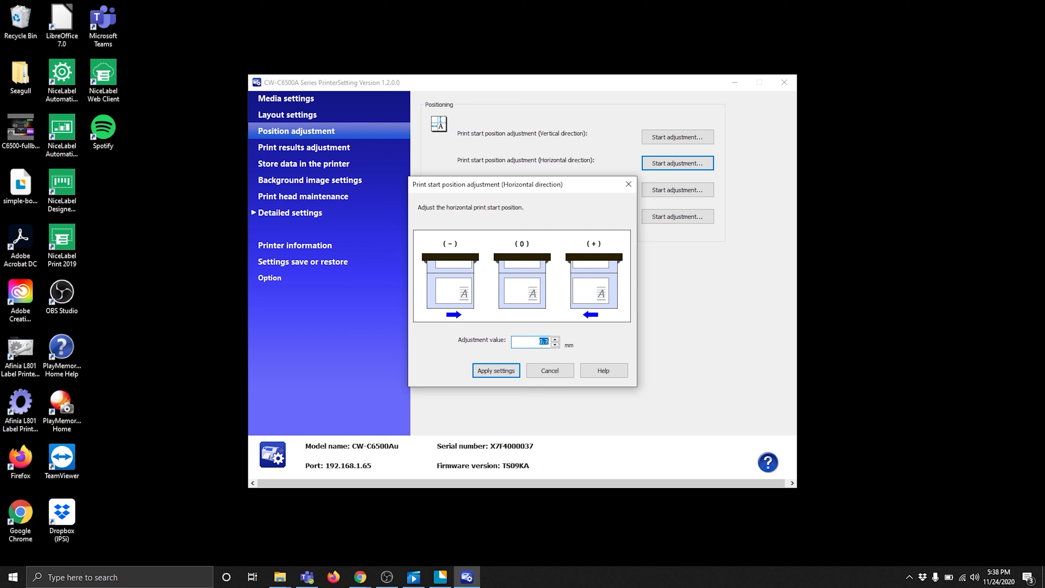
{"action": "left_click", "coordinate": [555, 348]}
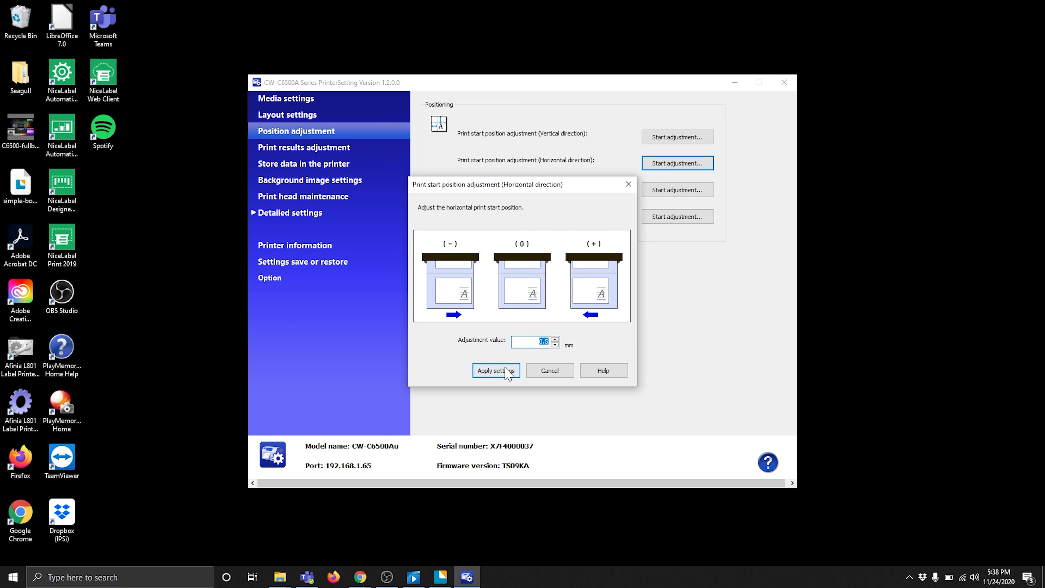
{"action": "left_click", "coordinate": [496, 371]}
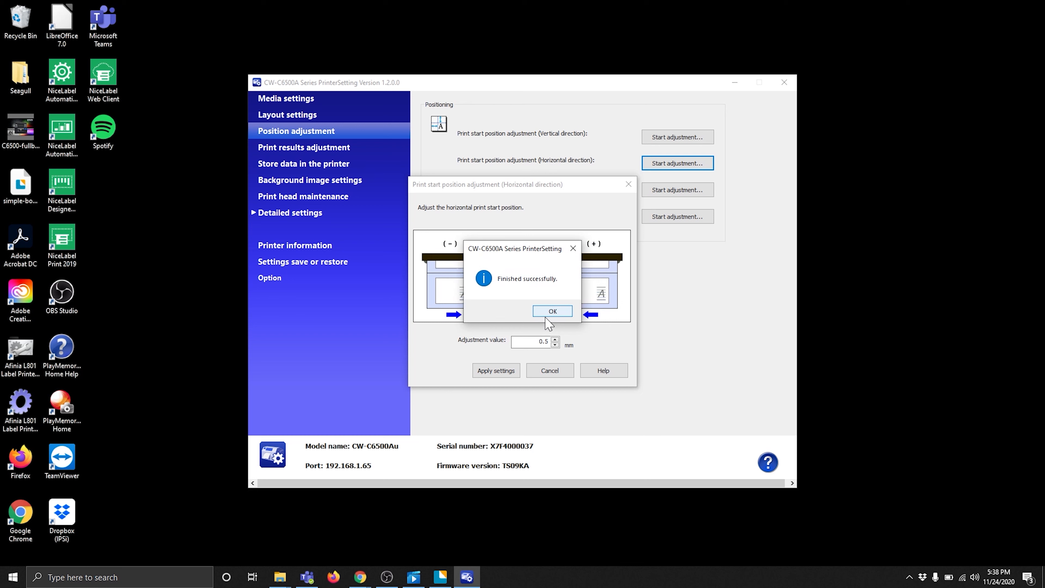
{"action": "left_click", "coordinate": [552, 311]}
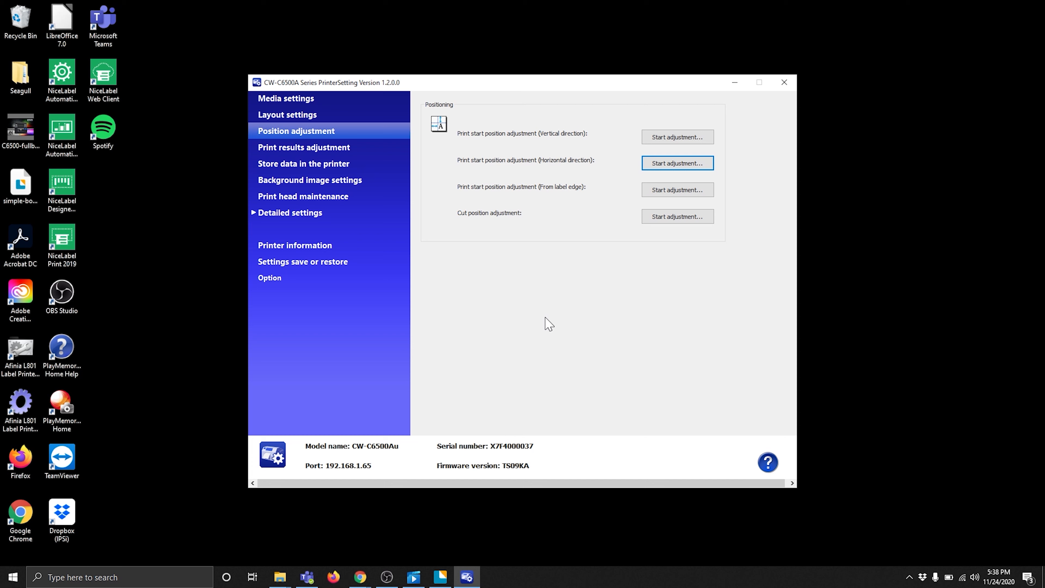
{"action": "mouse_move", "coordinate": [649, 180]}
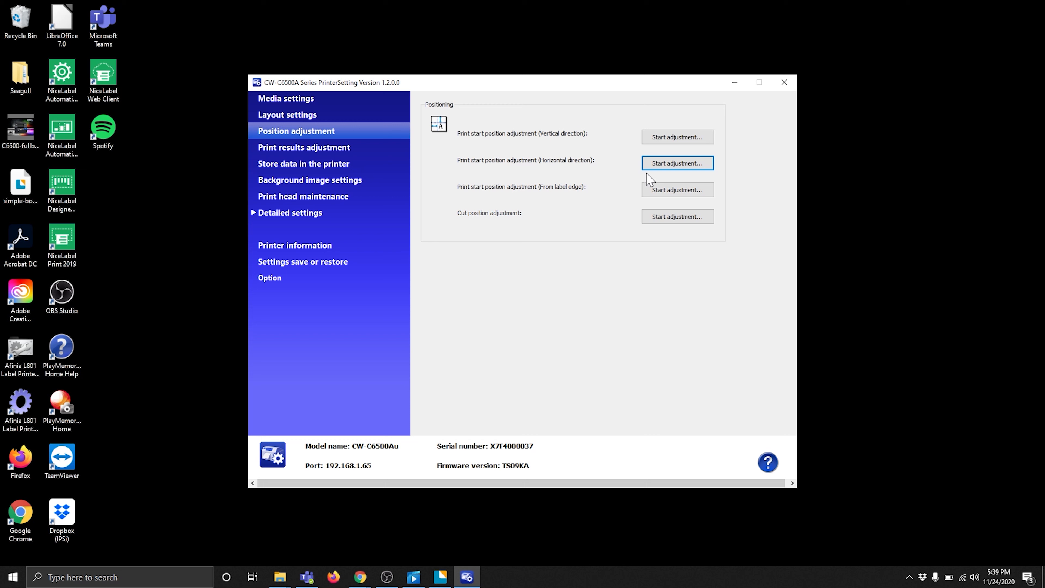
{"action": "mouse_move", "coordinate": [557, 334]}
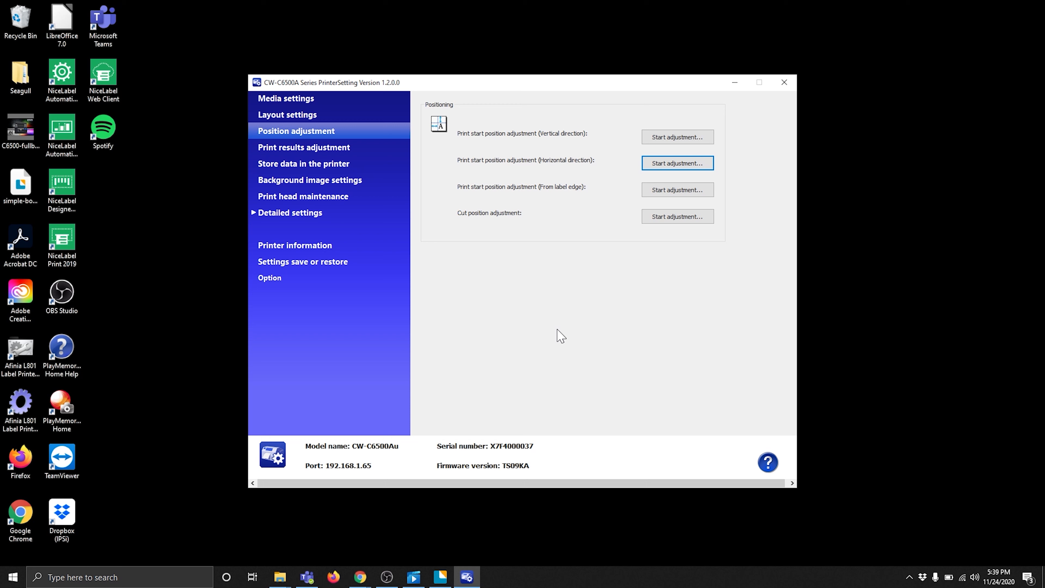